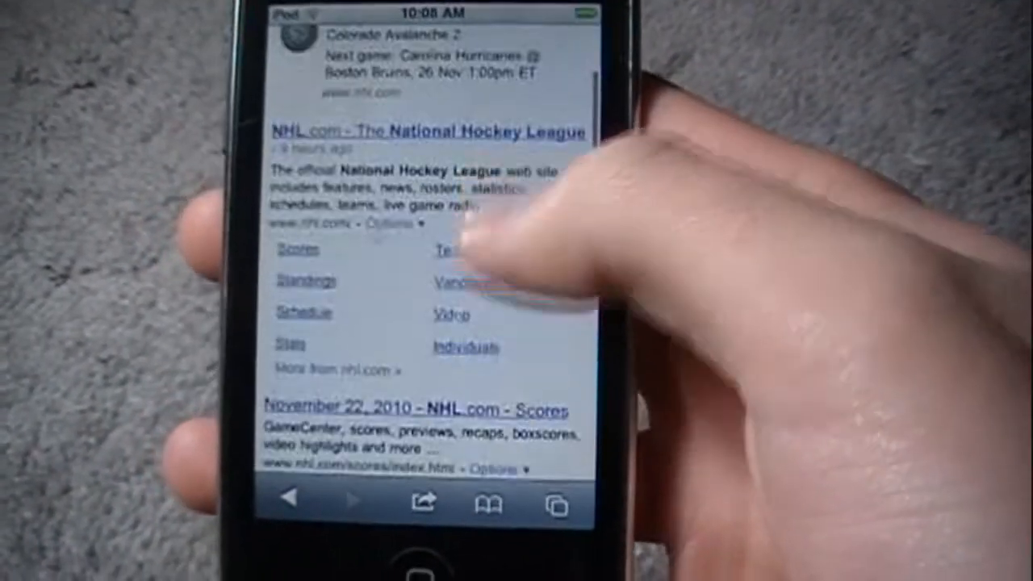
Step: Tap Safari's search field to find a word on the NHL results page
click(395, 105)
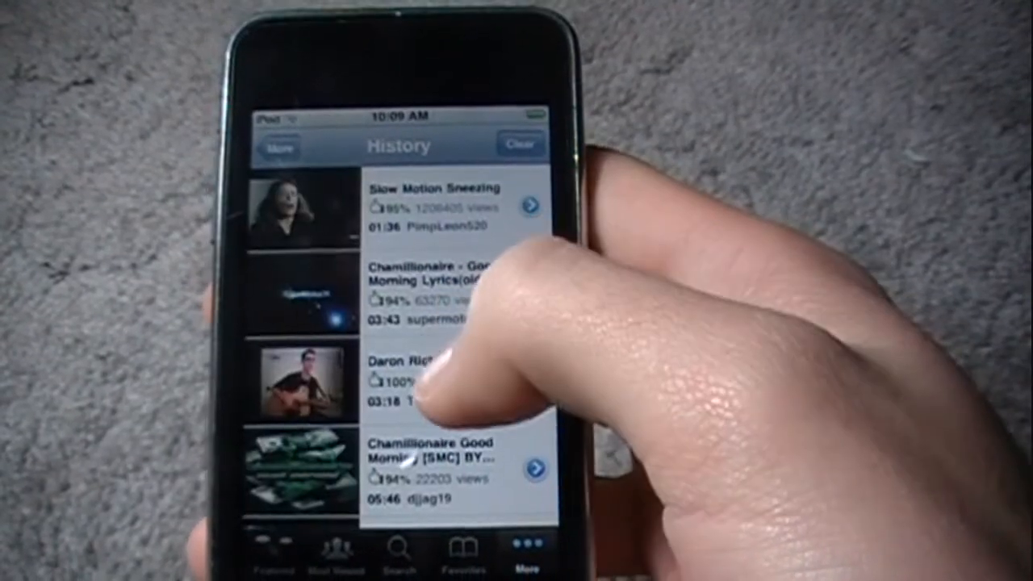
Step: Scroll down the YouTube History list to reveal more watched videos, including Black Ops clips
scroll(down, 3)
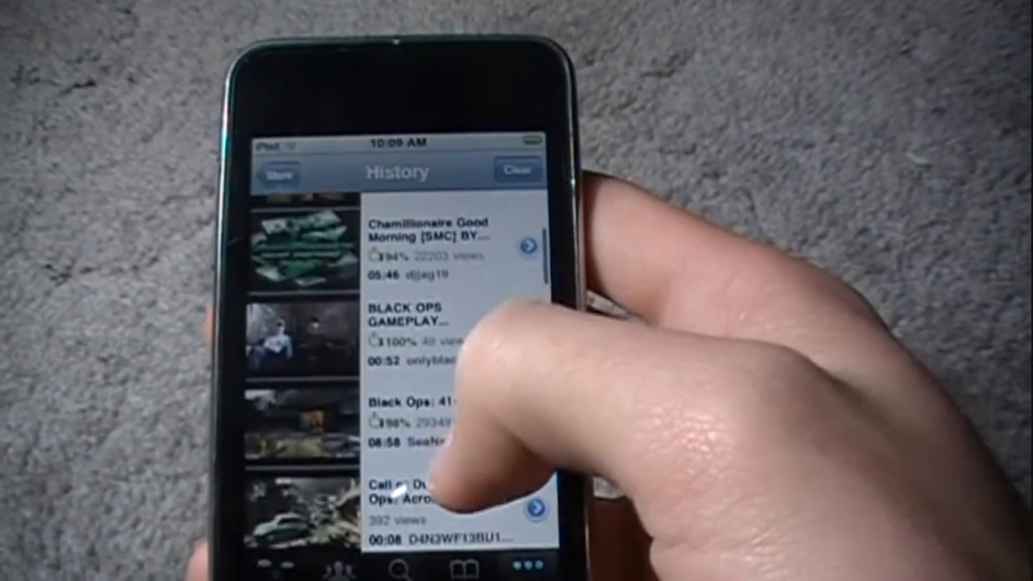
scroll(down, 3)
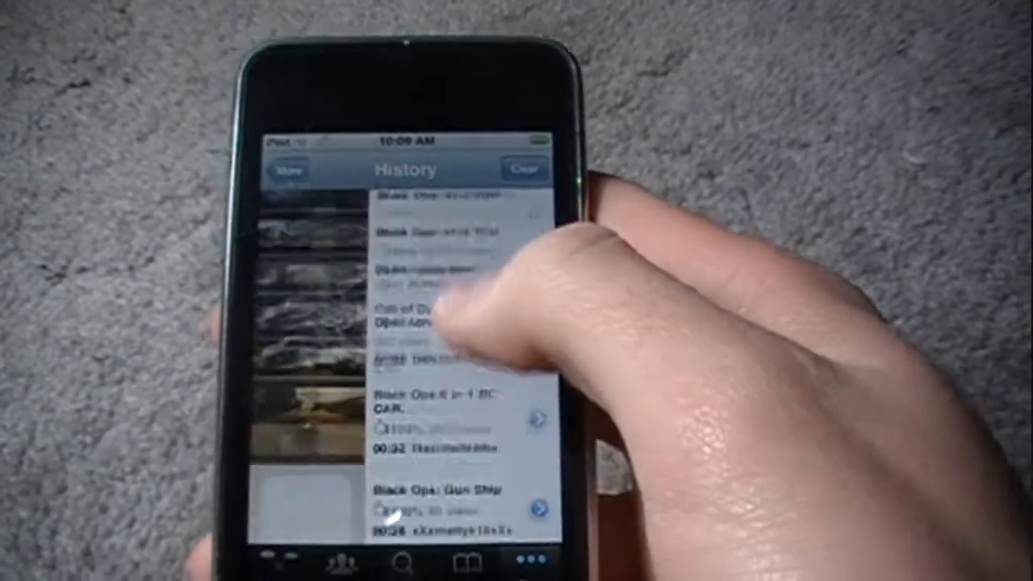